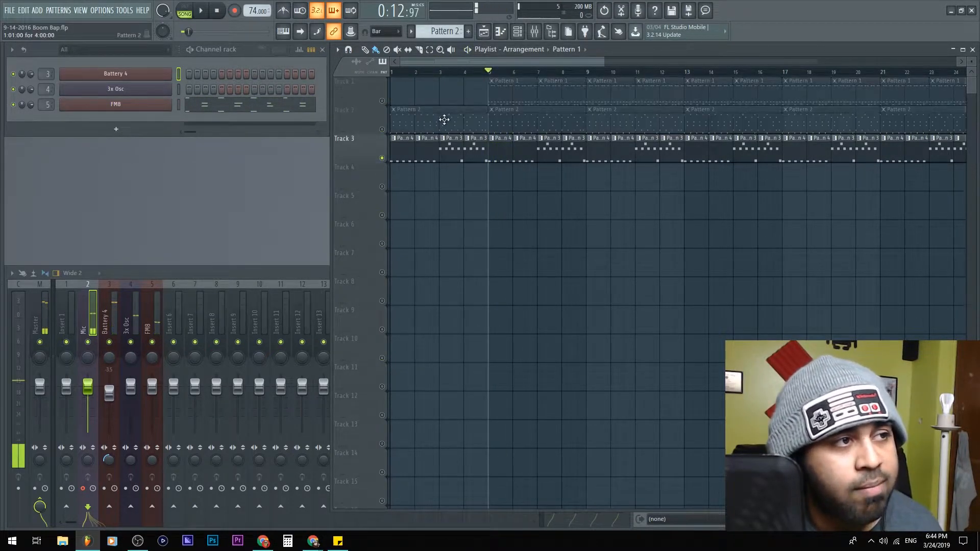
# Open Battery 4, audition a Dracula Eastwood Kit kick cell, and bring up its options
pyautogui.click(200, 10)
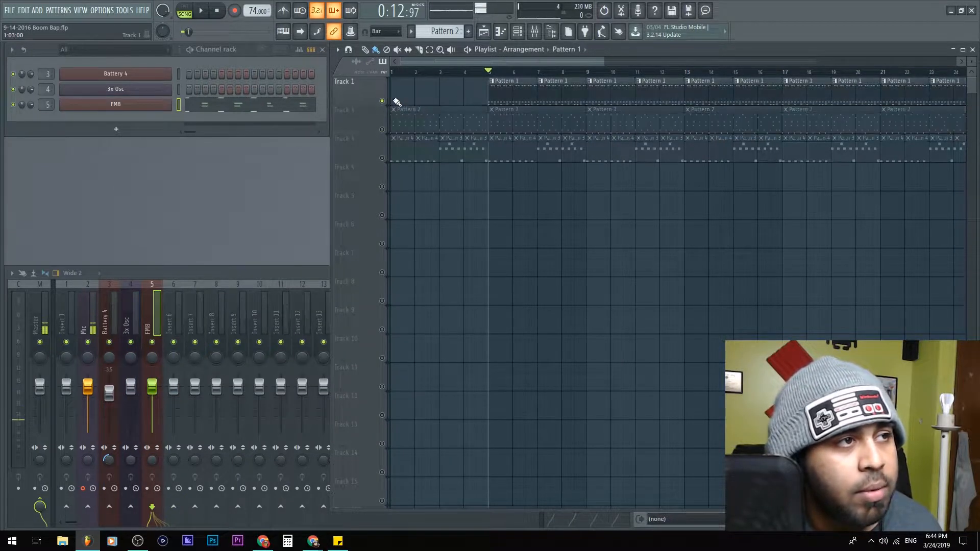
pyautogui.click(200, 10)
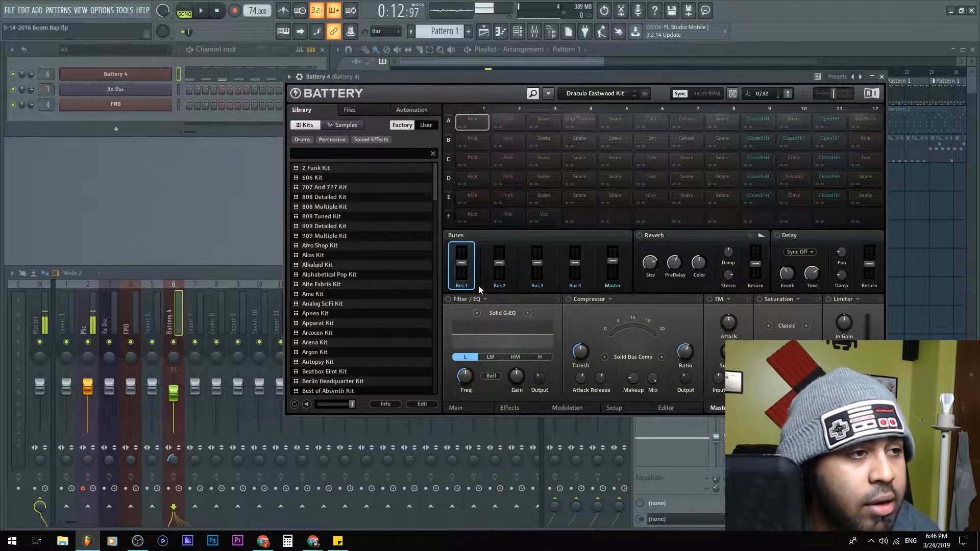
pyautogui.moveTo(553, 265)
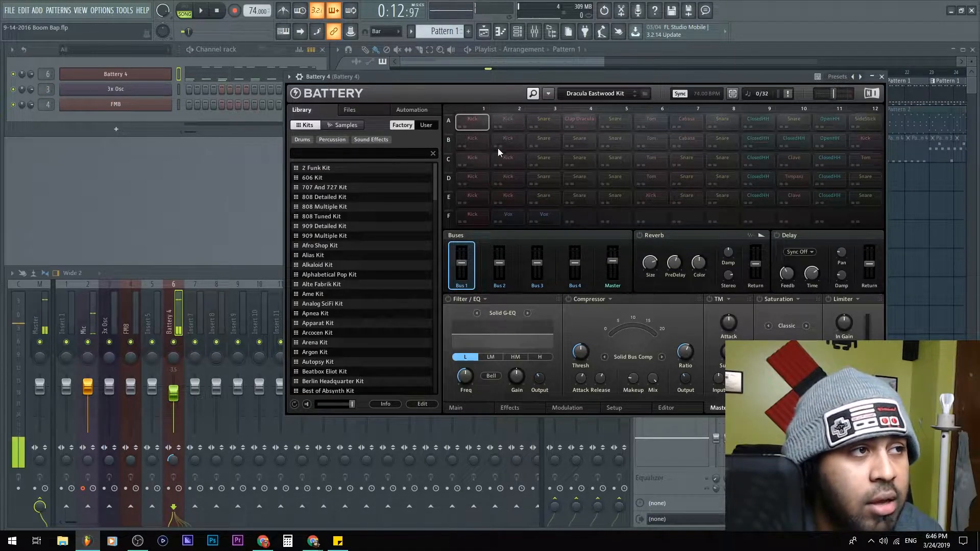
pyautogui.click(472, 158)
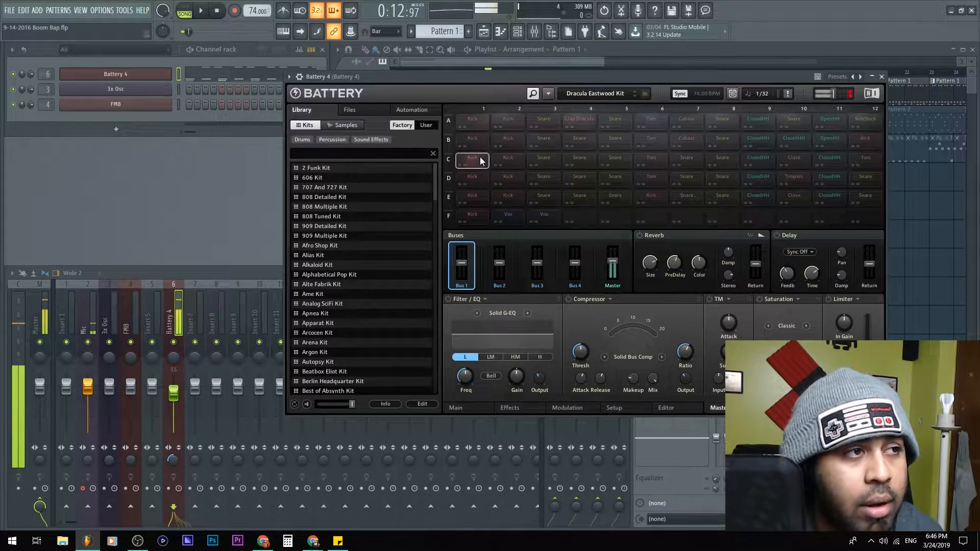
pyautogui.rightClick(472, 158)
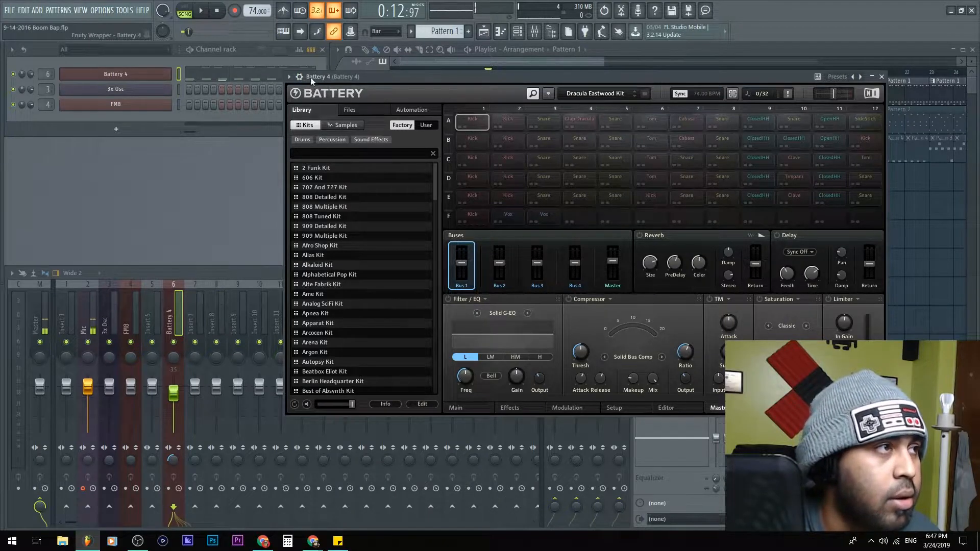
# In Battery 4's Processing settings, send outputs 2–4 to mixer track offsets 1, 2 and 3
pyautogui.click(300, 76)
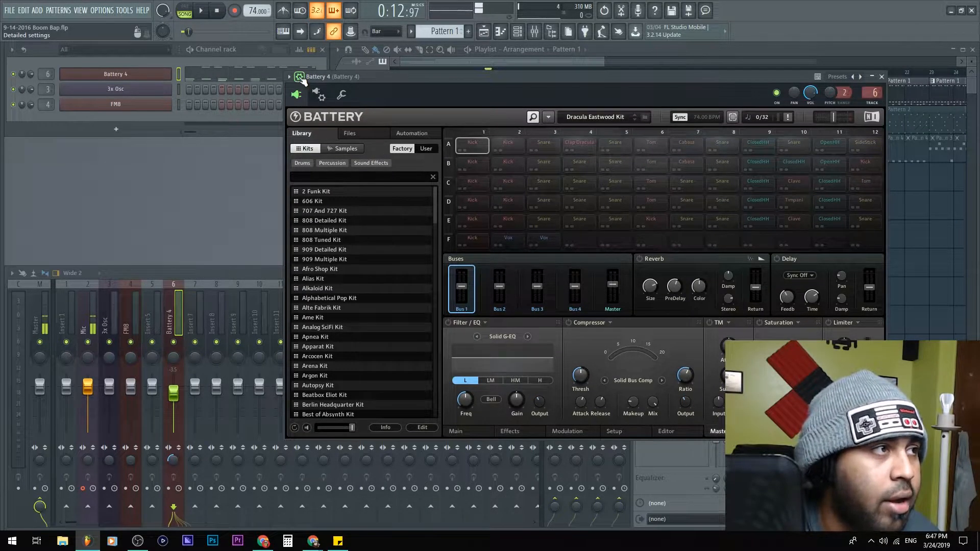
pyautogui.click(341, 94)
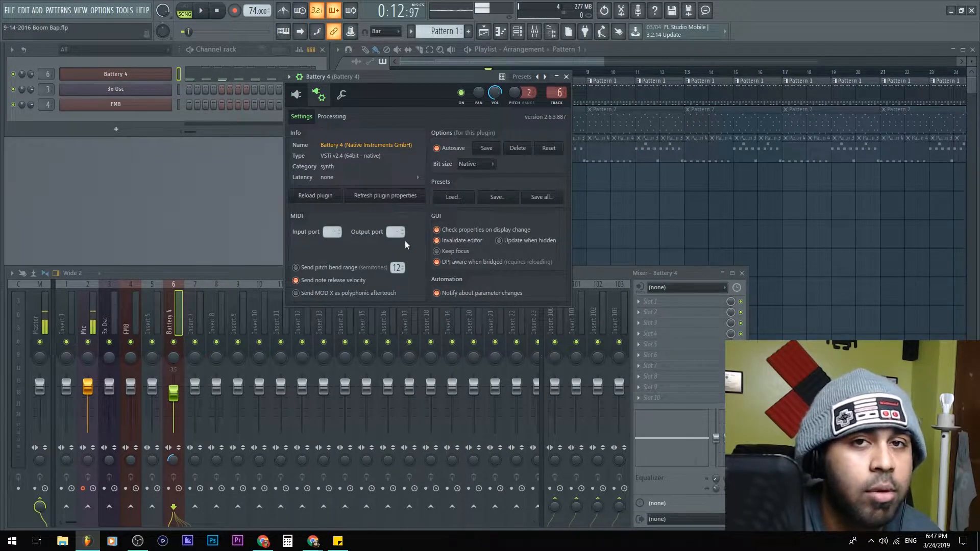
pyautogui.click(331, 116)
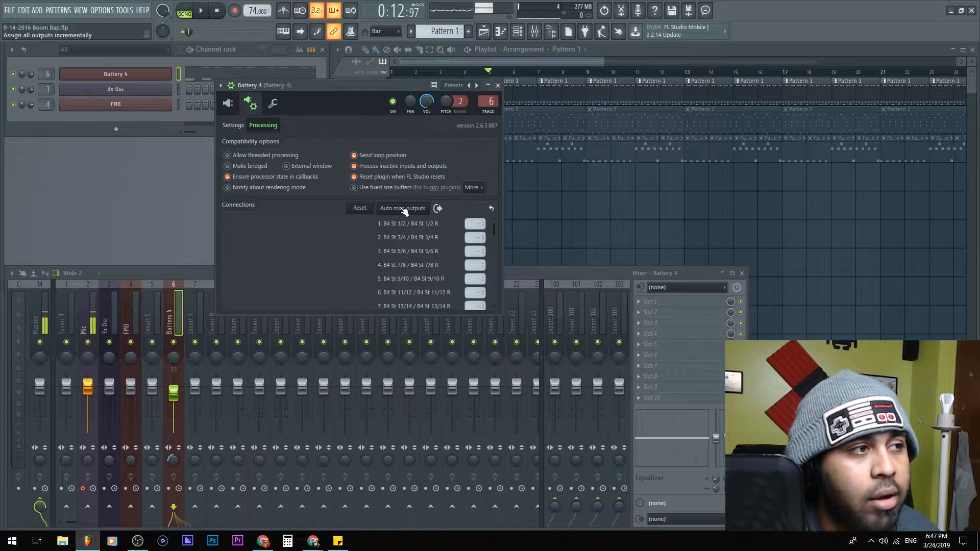
pyautogui.click(401, 208)
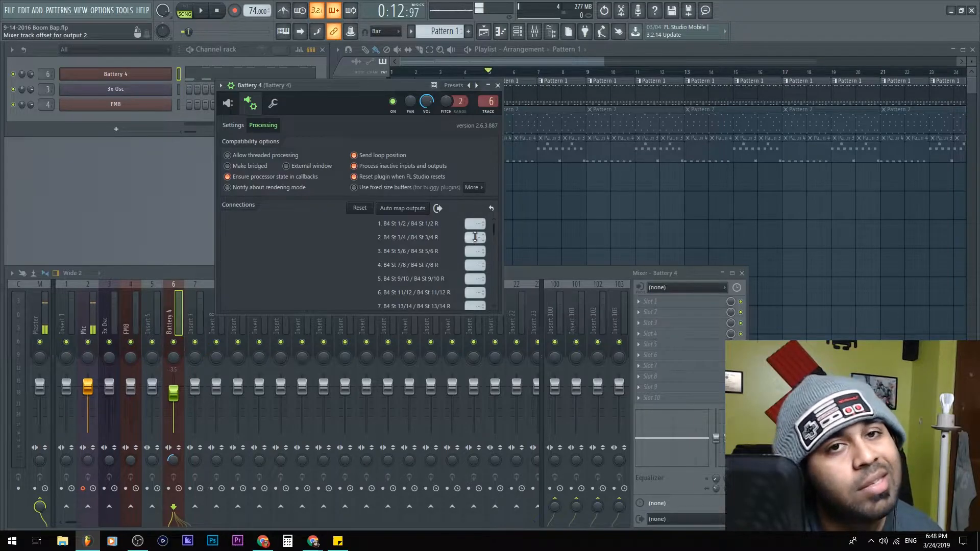
pyautogui.click(475, 237)
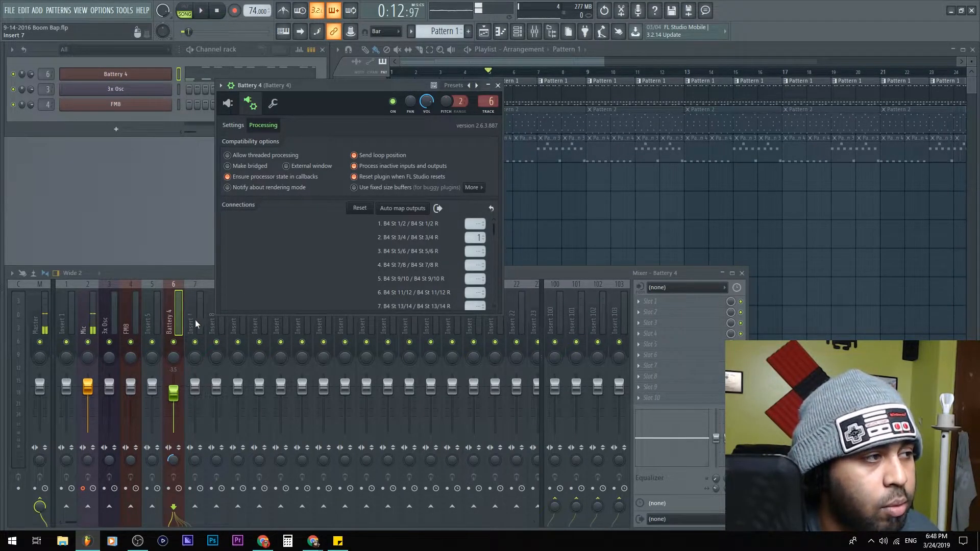
pyautogui.moveTo(475, 223); pyautogui.dragTo(475, 237)
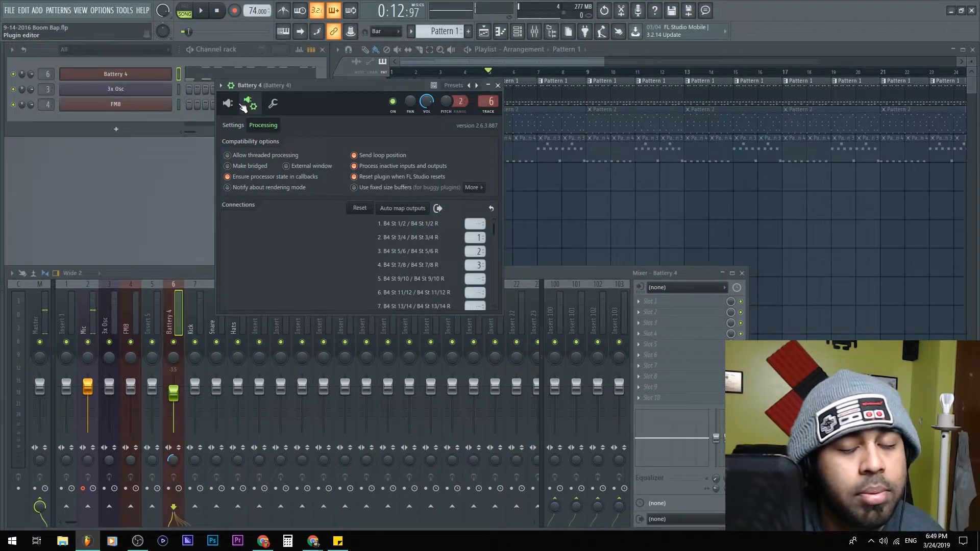
# Give Battery 4's snare and closed hi-hat cells their own Direct Out stereo pairs
pyautogui.click(249, 104)
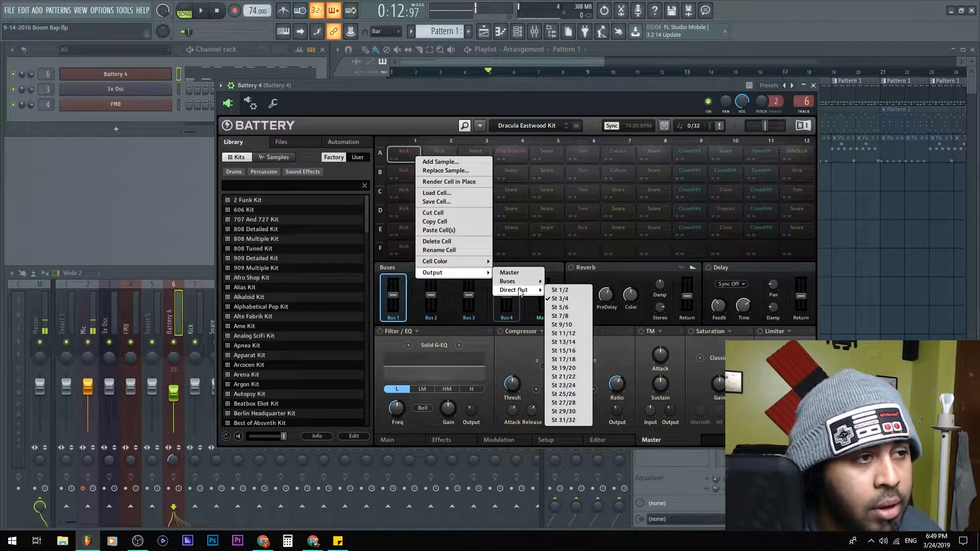
pyautogui.moveTo(562, 316)
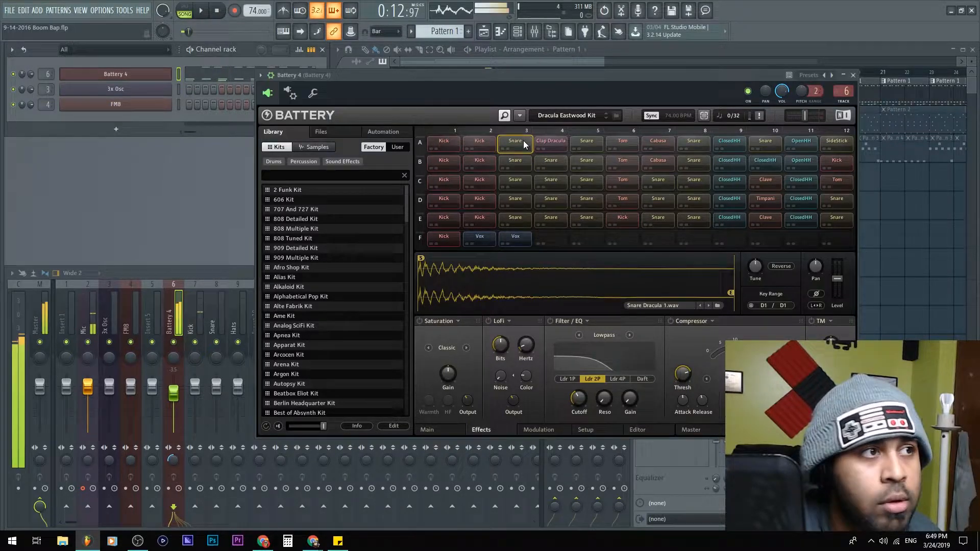
pyautogui.rightClick(515, 141)
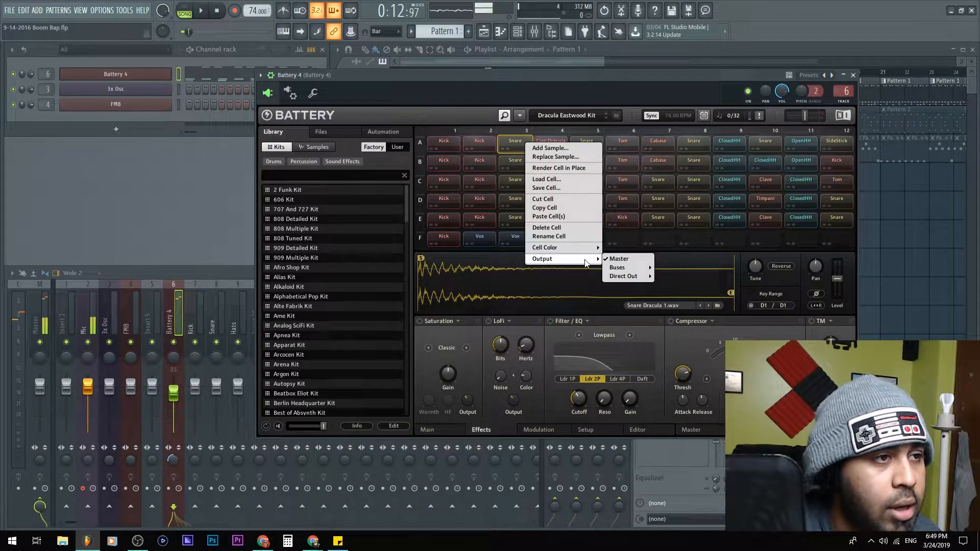
pyautogui.moveTo(623, 276)
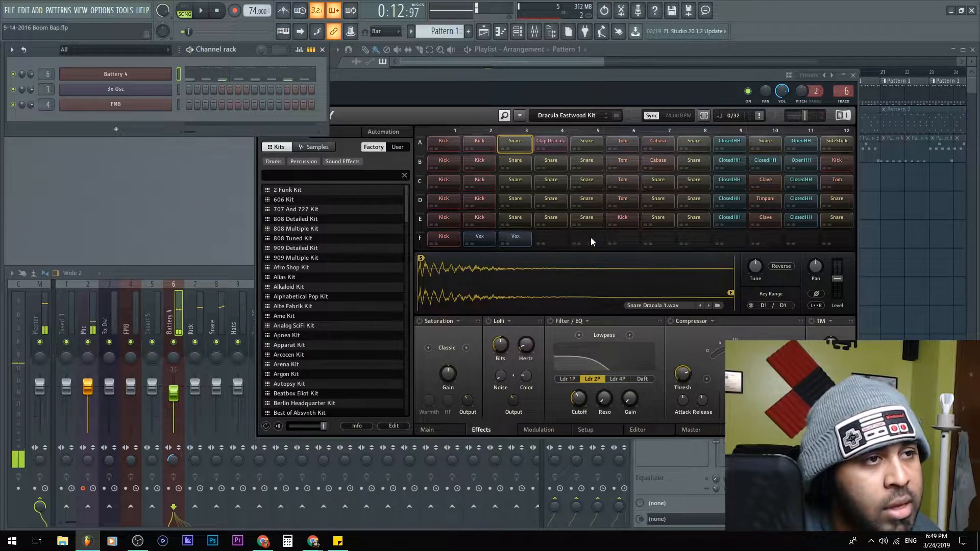
pyautogui.click(729, 140)
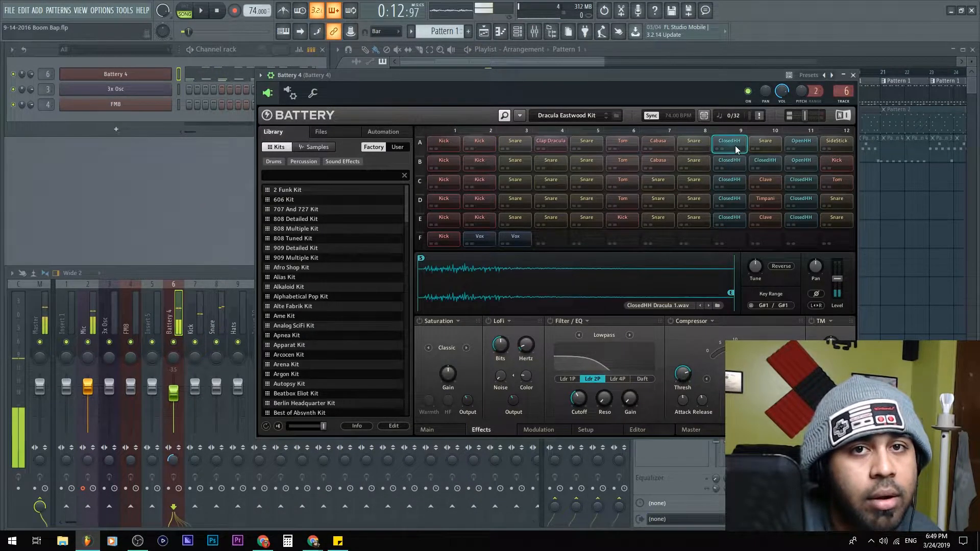
pyautogui.rightClick(730, 141)
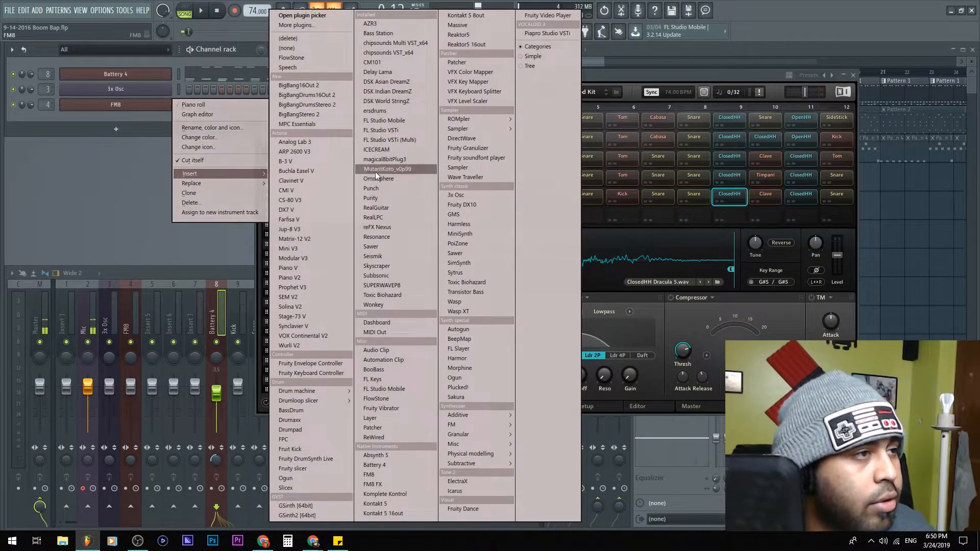
# Insert an Omnisphere channel and view its wrapper's Processing and Settings tabs
pyautogui.click(379, 178)
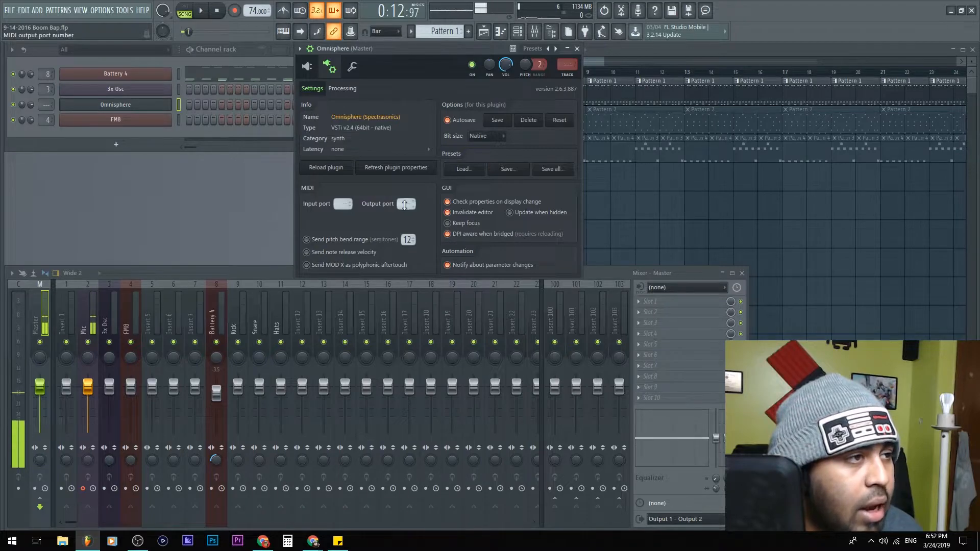
pyautogui.click(342, 88)
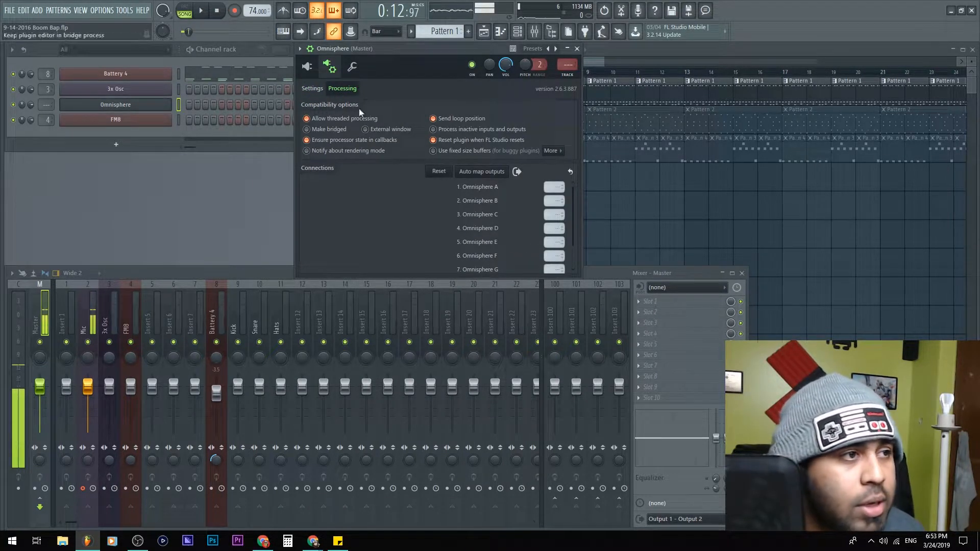
pyautogui.click(312, 88)
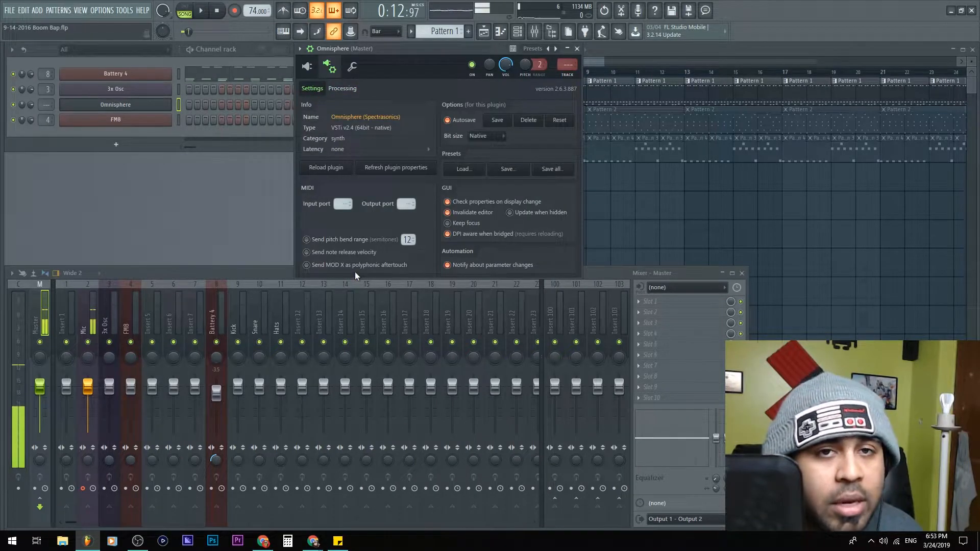
# Insert a MIDI Out channel on port 2, with Omnisphere's MIDI input on port 2
pyautogui.rightClick(116, 105)
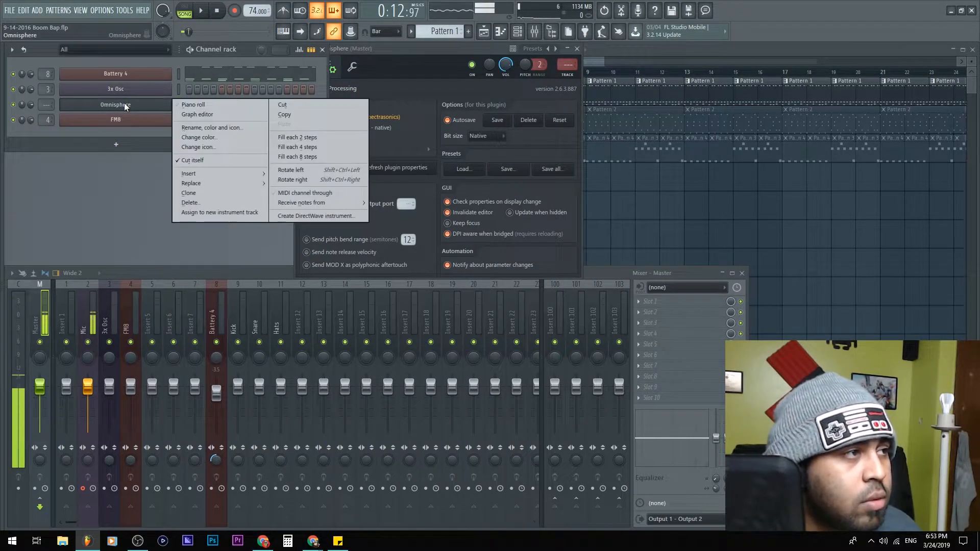
pyautogui.click(189, 173)
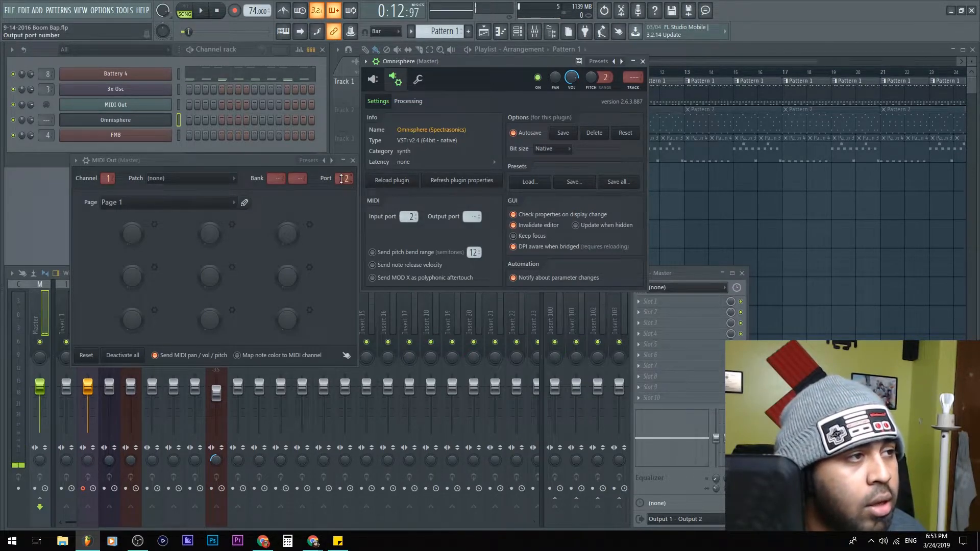
pyautogui.click(115, 135)
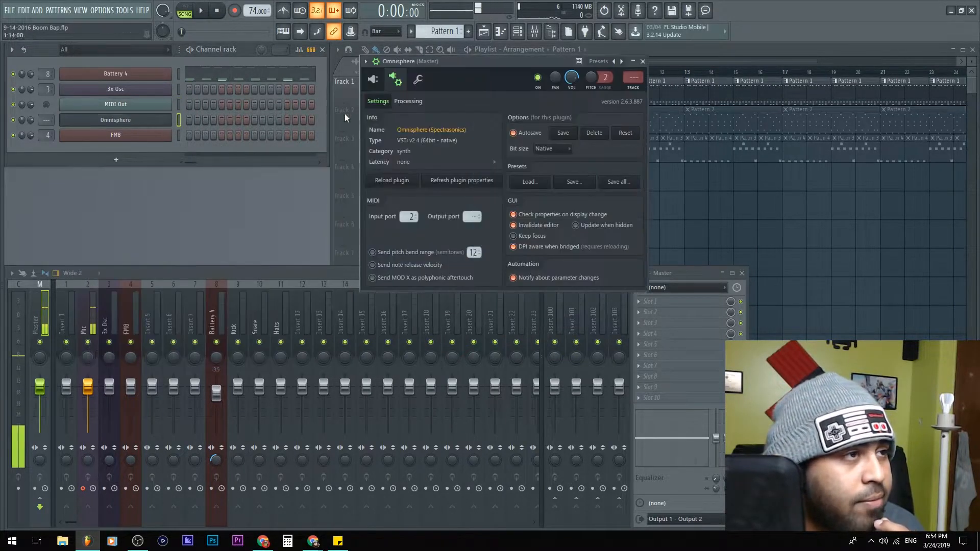
pyautogui.click(418, 80)
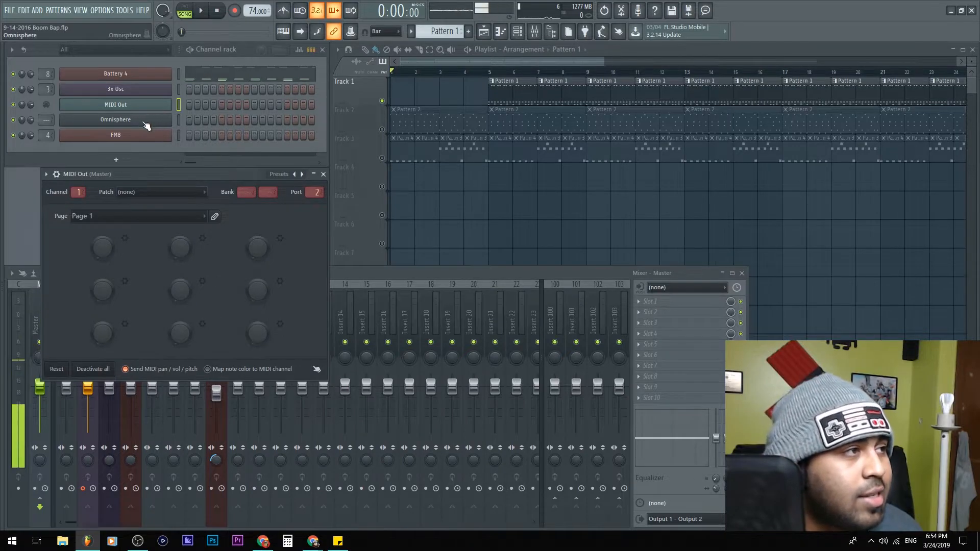
# Set the MIDI Out channel to MIDI channel 2 and reopen Omnisphere's plugin window
pyautogui.doubleClick(115, 119)
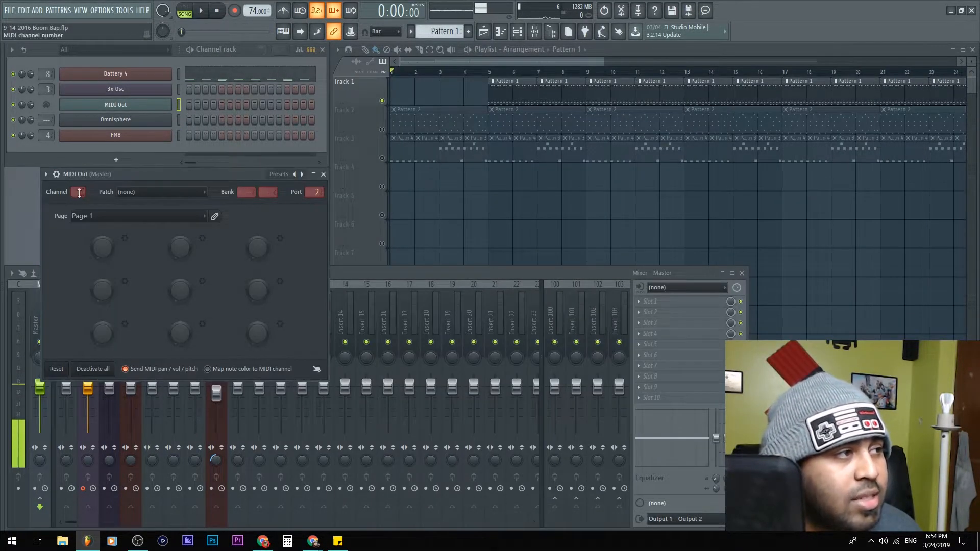
pyautogui.click(79, 192)
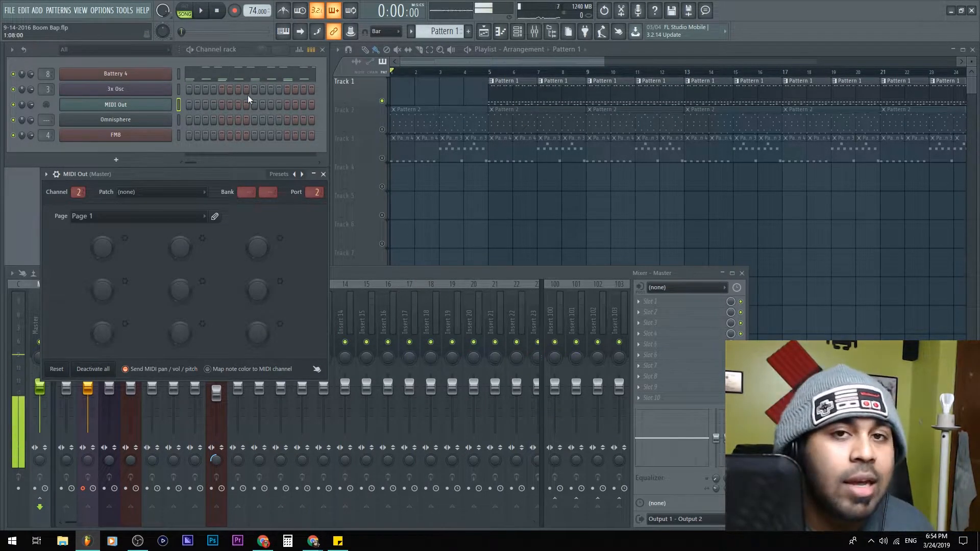
pyautogui.click(116, 119)
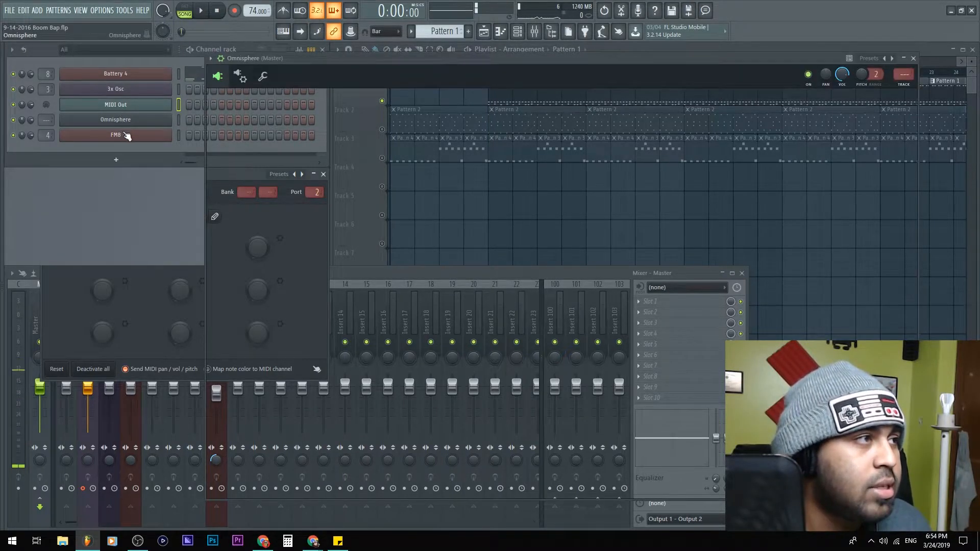